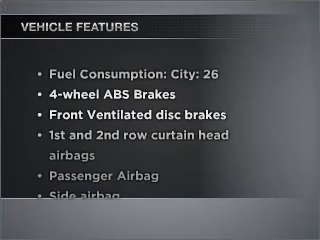
pyautogui.scroll(-3)
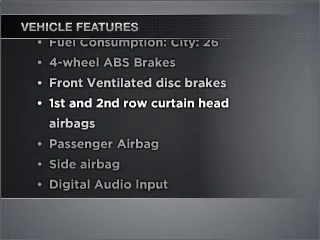